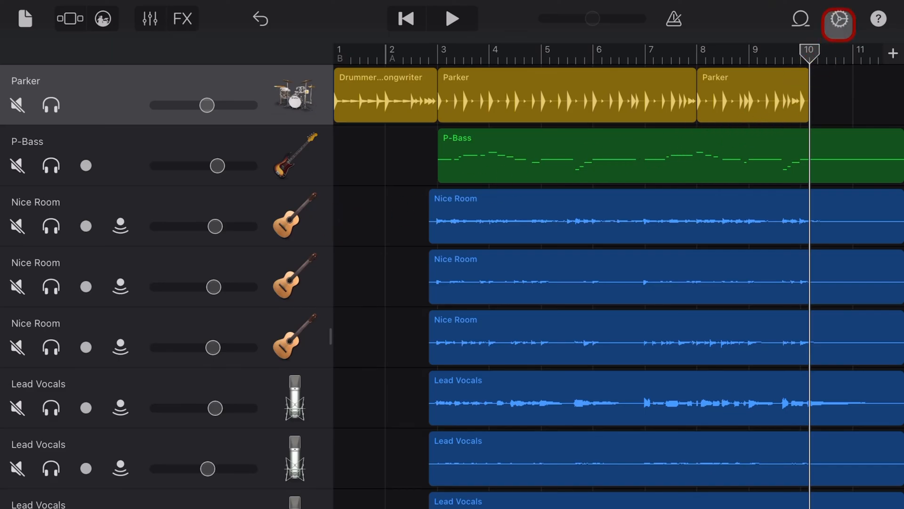
Play the multitrack song back from about bar 9.5, past the end of the drum regions.
{"action": "left_click", "coordinate": [839, 19]}
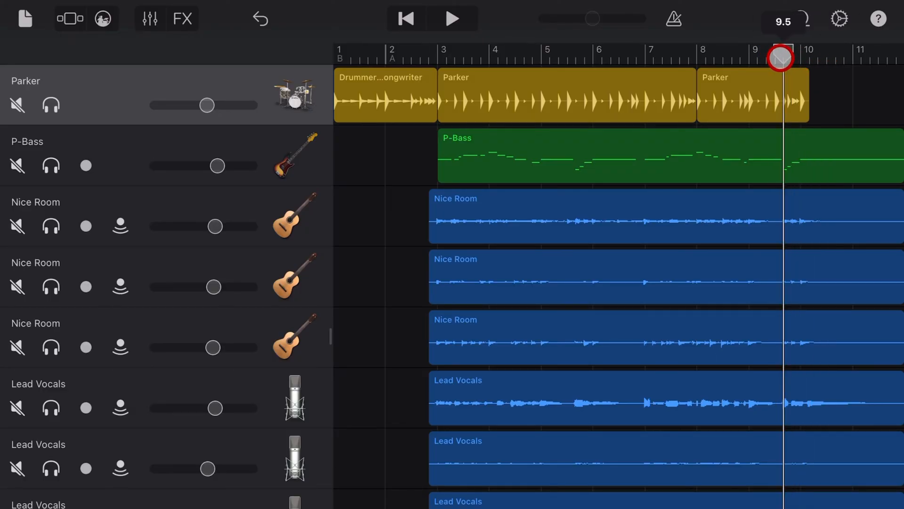
{"action": "left_click", "coordinate": [453, 19]}
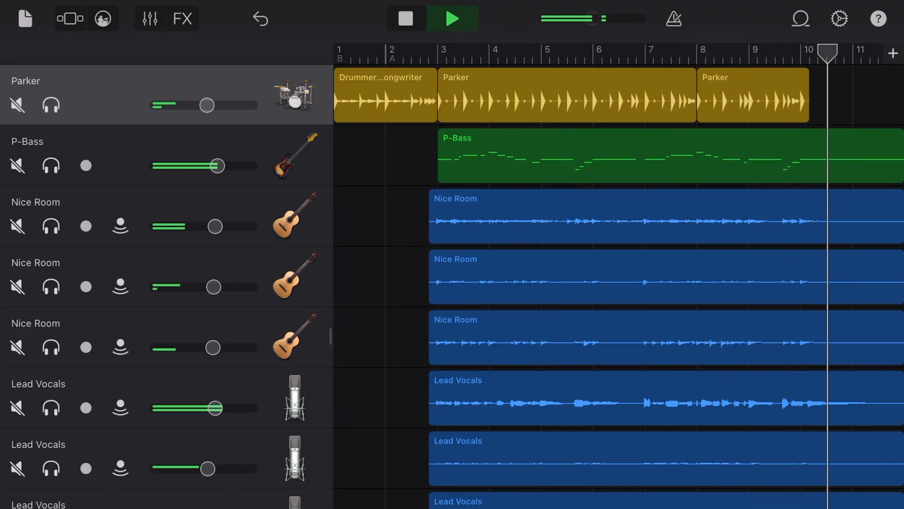
{"action": "left_click", "coordinate": [453, 18]}
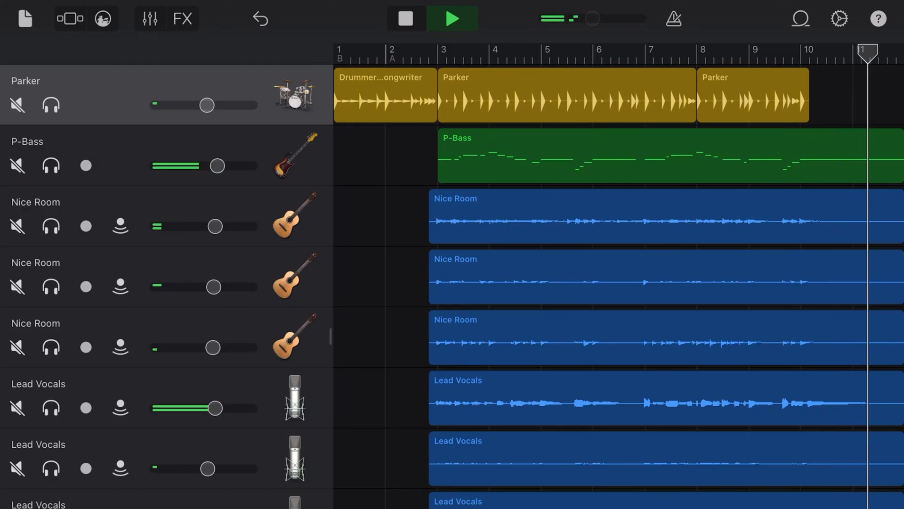
Lengthen Section A by one bar manually and move the playhead to about bar 12.5.
{"action": "left_click", "coordinate": [856, 187]}
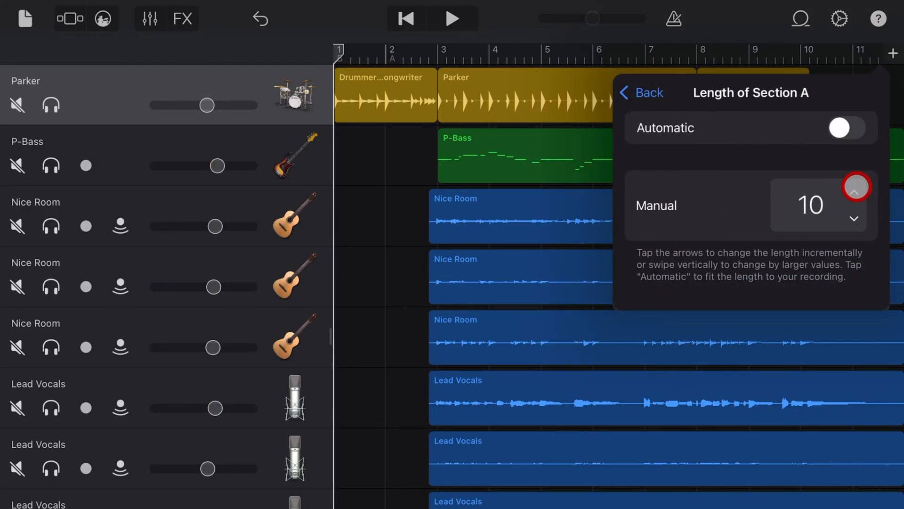
{"action": "left_click", "coordinate": [856, 187]}
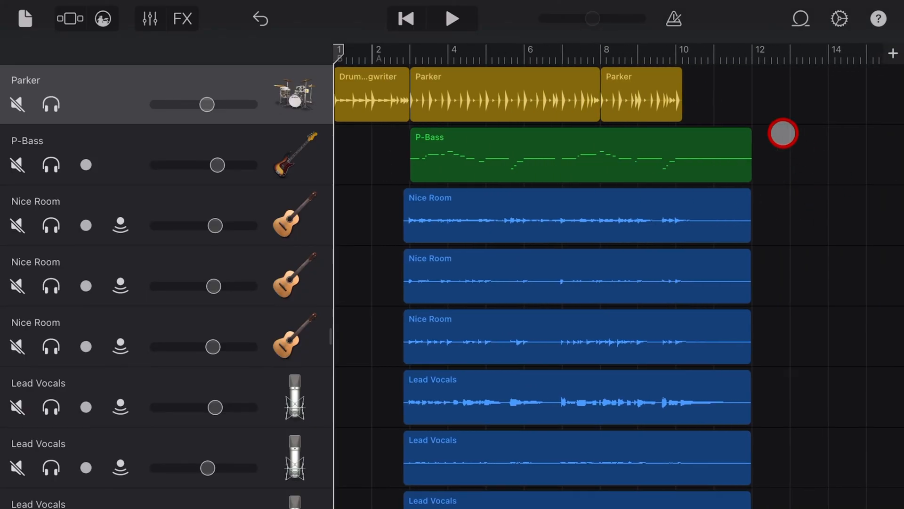
{"action": "left_click_drag", "start_coordinate": [783, 133], "coordinate": [813, 51]}
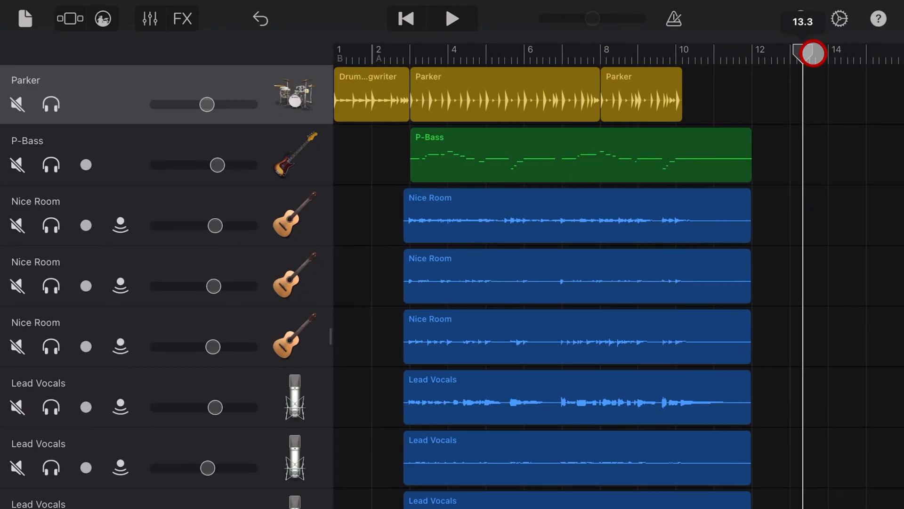
{"action": "left_click_drag", "start_coordinate": [813, 53], "coordinate": [783, 43]}
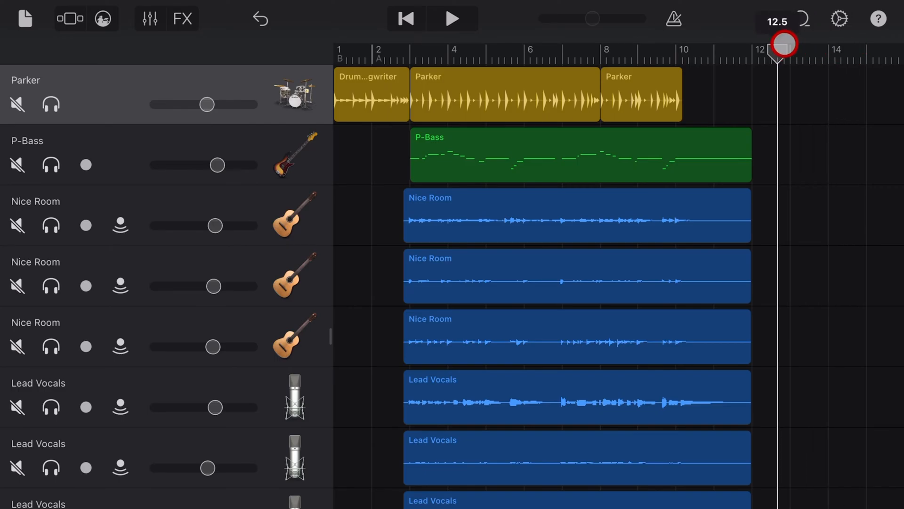
{"action": "left_click", "coordinate": [405, 19]}
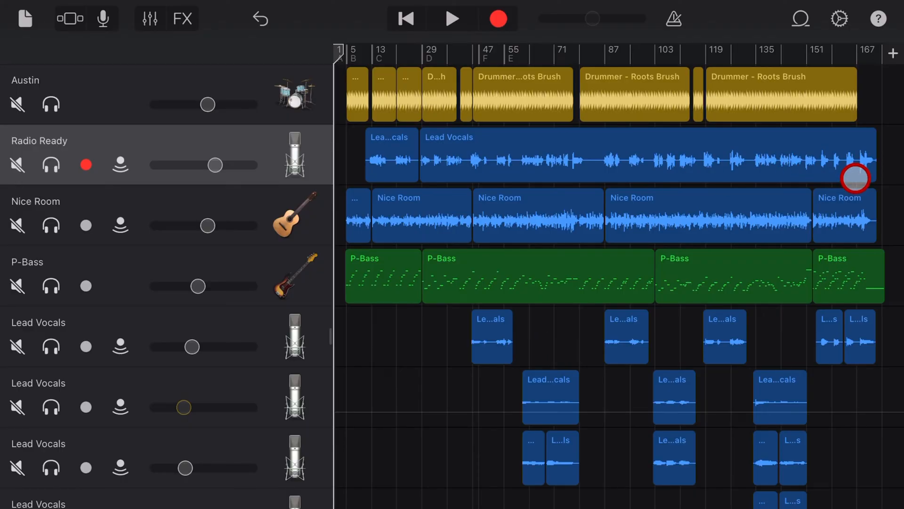
Scroll to the song's final bars and show the Radio Ready region's edit options.
{"action": "scroll", "scroll_direction": "right", "scroll_amount": 3}
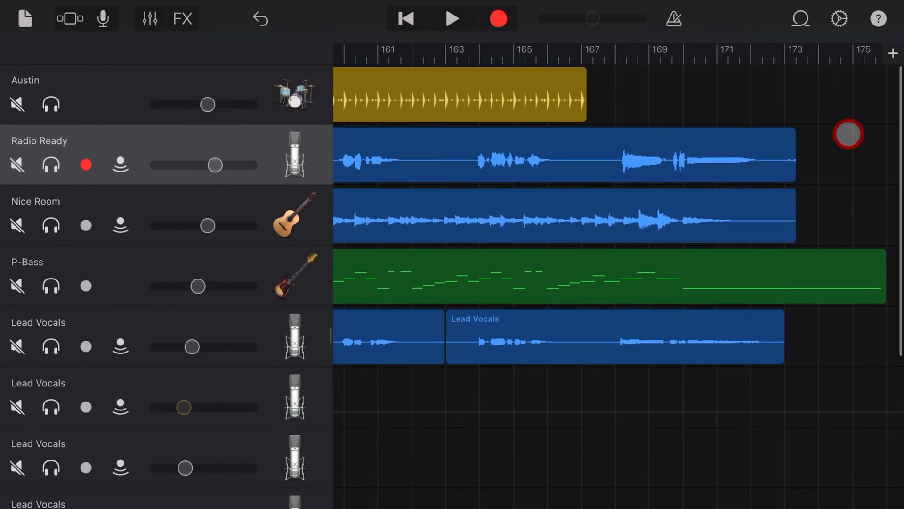
{"action": "left_click", "coordinate": [295, 154]}
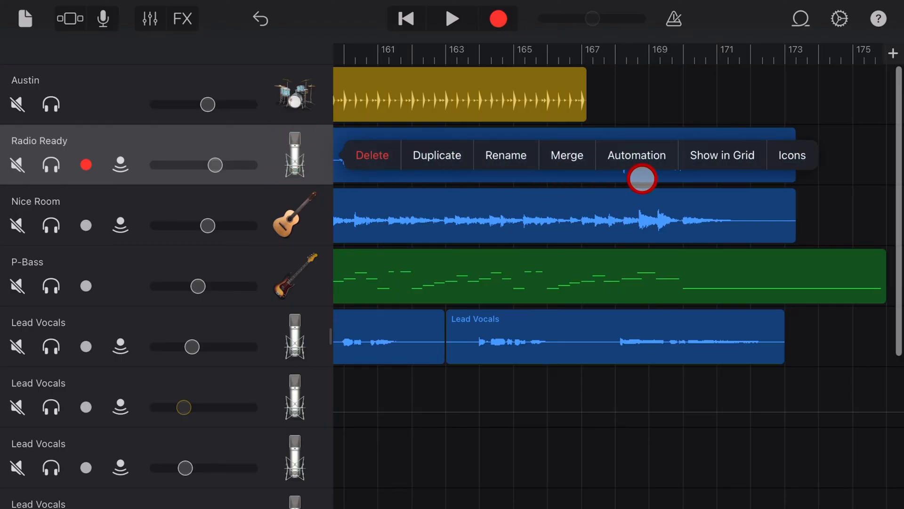
In automation view, add volume points on Radio Ready near bars 170 and 173.
{"action": "left_click", "coordinate": [637, 155]}
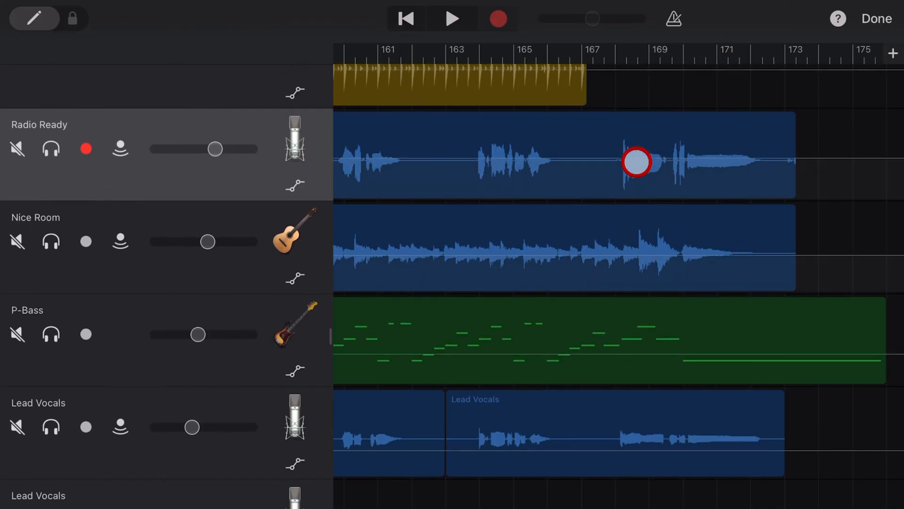
{"action": "left_click", "coordinate": [34, 19]}
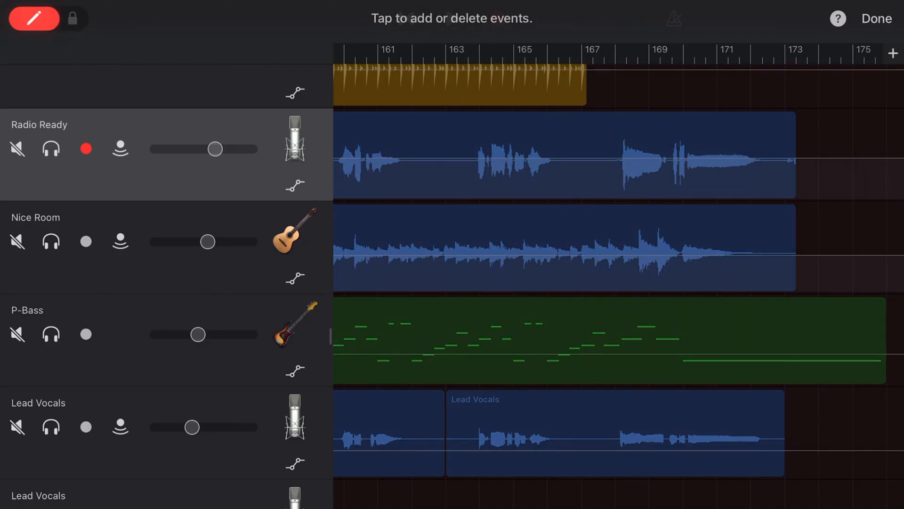
{"action": "left_click", "coordinate": [700, 165]}
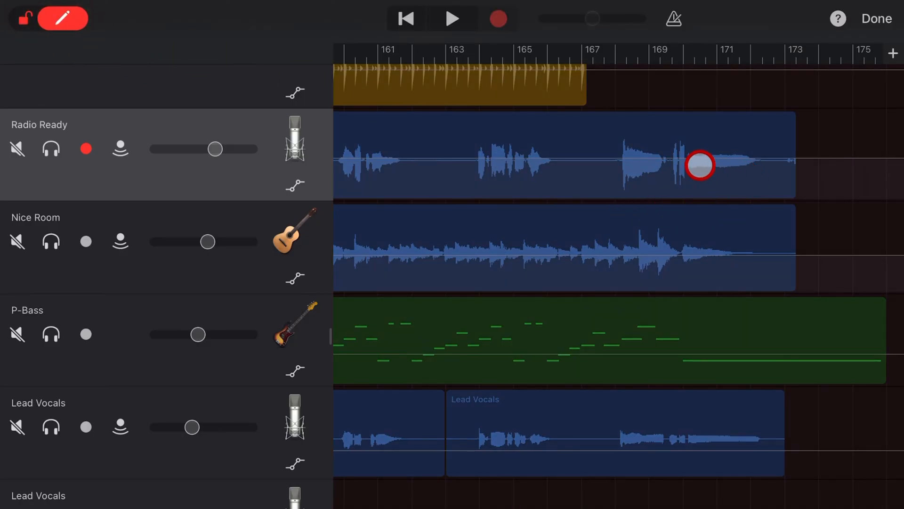
{"action": "left_click_drag", "start_coordinate": [701, 166], "coordinate": [686, 159]}
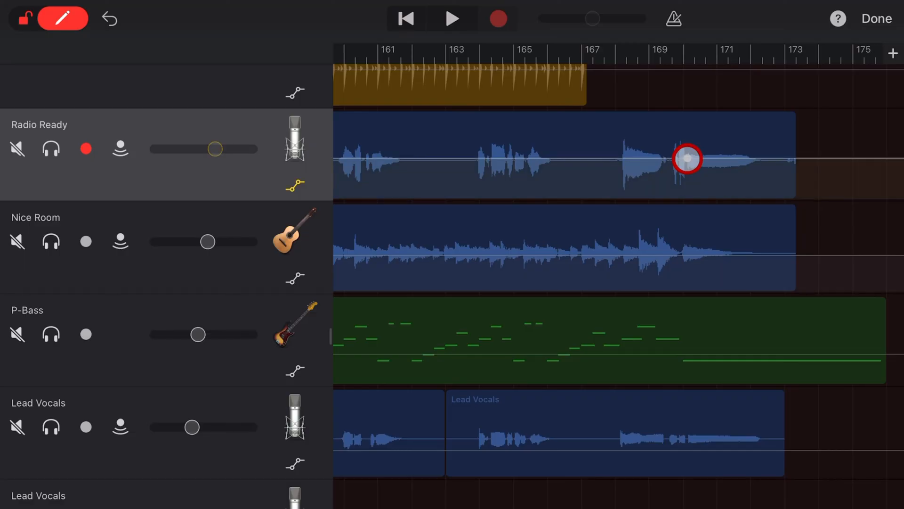
{"action": "left_click_drag", "start_coordinate": [686, 158], "coordinate": [793, 158]}
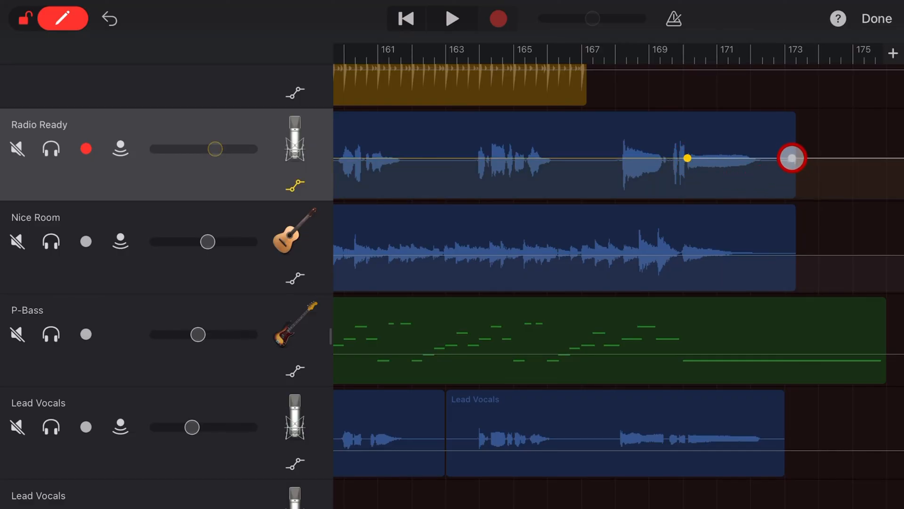
{"action": "left_click", "coordinate": [63, 18]}
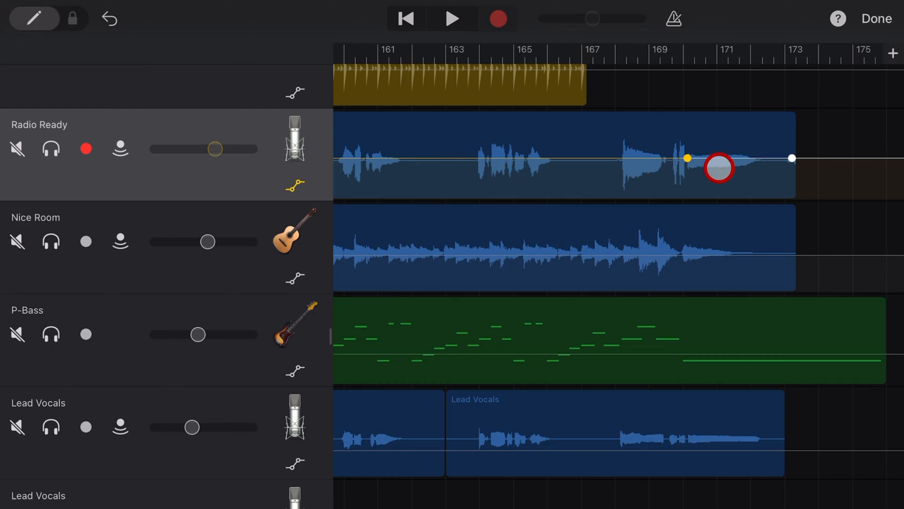
Pull the bar-173 point down to silence and add a midpoint on the fade-out line.
{"action": "left_click_drag", "start_coordinate": [718, 168], "coordinate": [790, 161]}
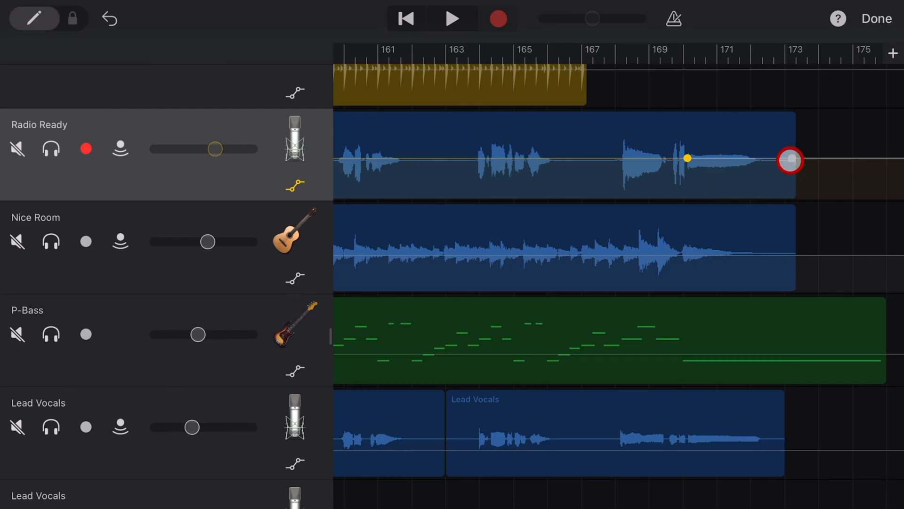
{"action": "left_click_drag", "start_coordinate": [790, 160], "coordinate": [783, 206]}
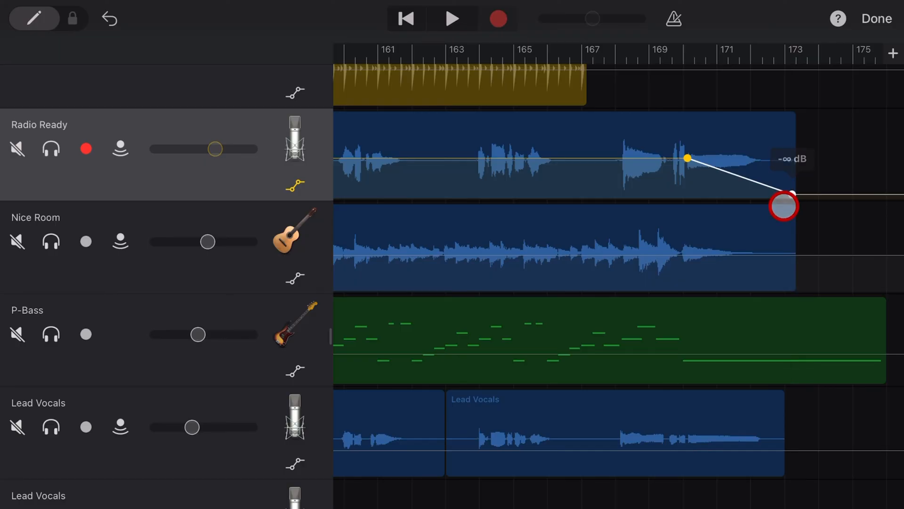
{"action": "left_click_drag", "start_coordinate": [783, 206], "coordinate": [775, 131]}
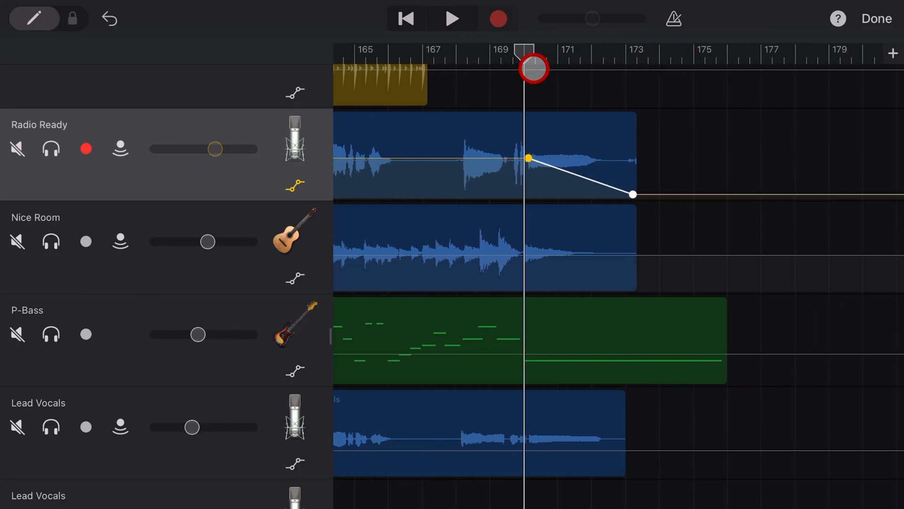
{"action": "left_click_drag", "start_coordinate": [530, 67], "coordinate": [603, 63]}
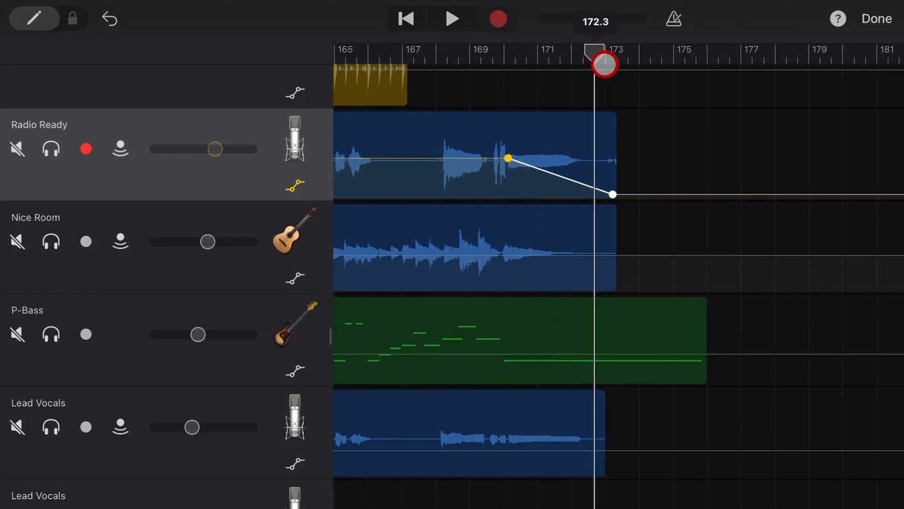
{"action": "left_click_drag", "start_coordinate": [603, 63], "coordinate": [536, 60]}
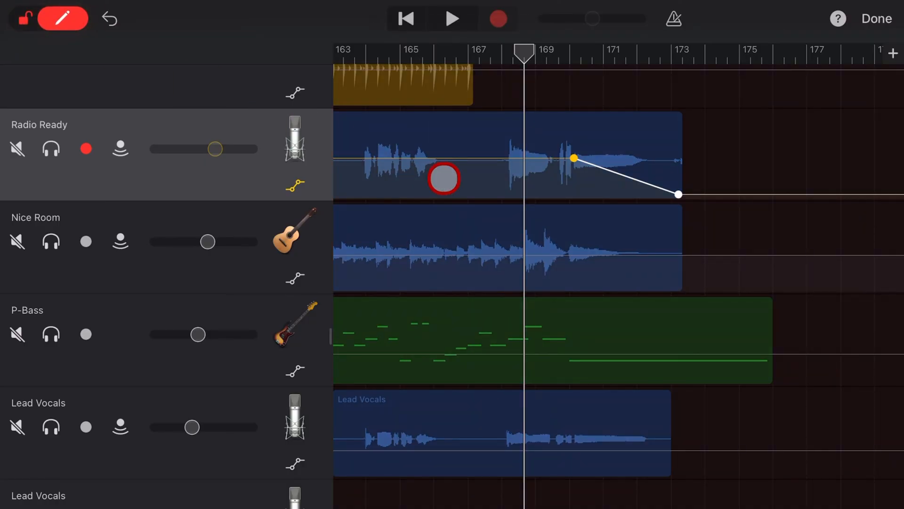
{"action": "left_click_drag", "start_coordinate": [443, 178], "coordinate": [633, 178]}
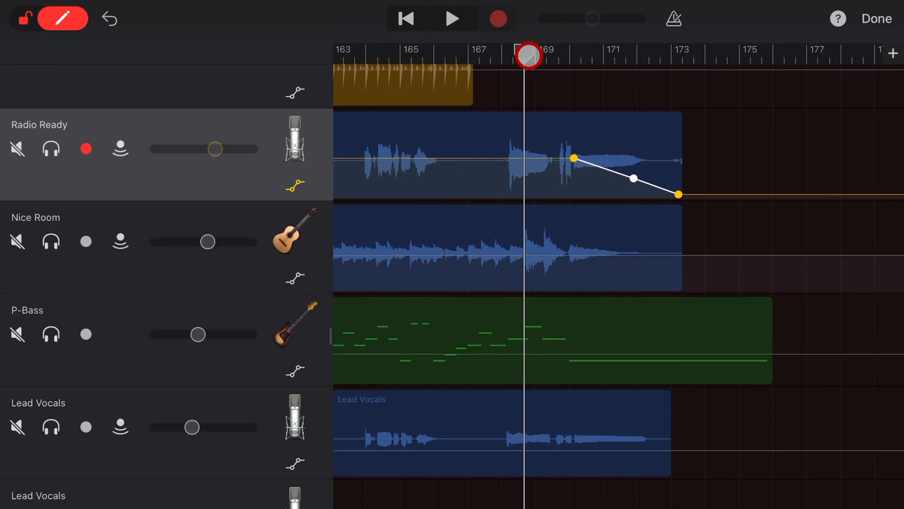
{"action": "left_click_drag", "start_coordinate": [526, 57], "coordinate": [638, 72]}
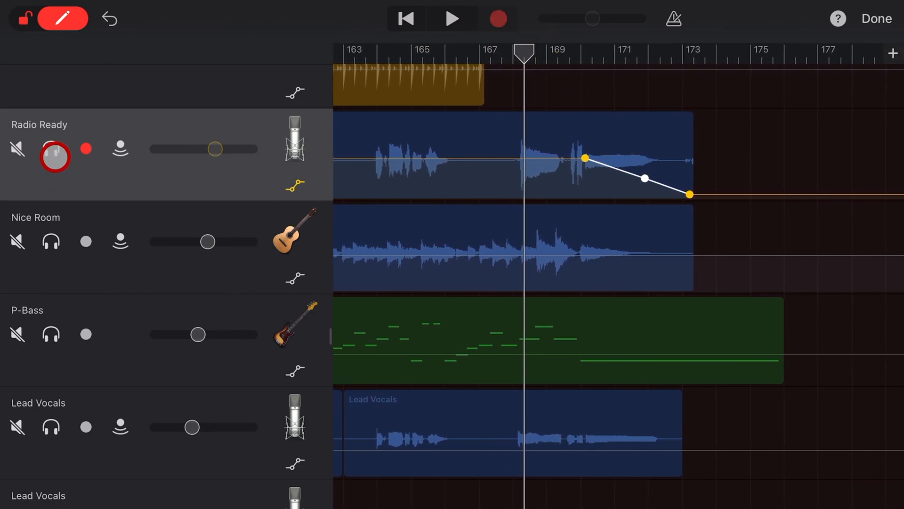
Add a volume automation point on the Nice Room track near bar 170.
{"action": "left_click", "coordinate": [452, 18]}
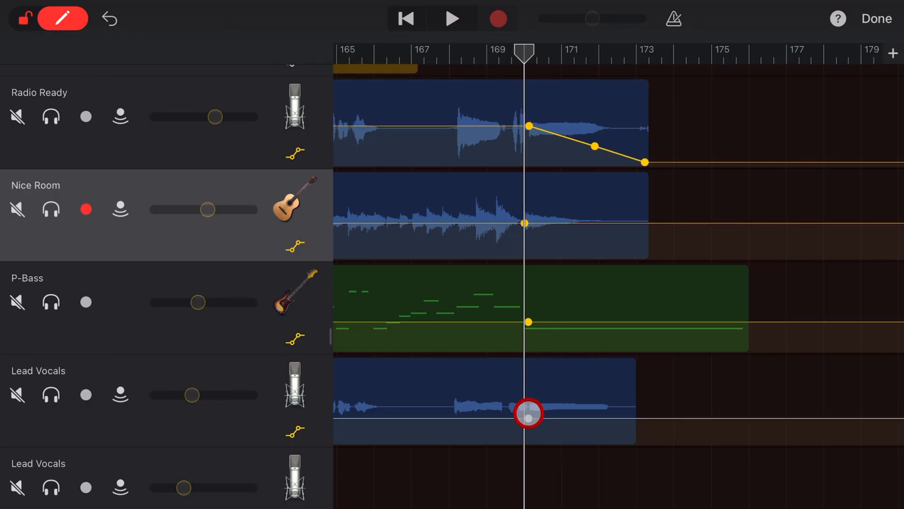
Drag the Nice Room and P-Bass end volume points down so they fade out at the song's end.
{"action": "left_click_drag", "start_coordinate": [527, 413], "coordinate": [650, 319]}
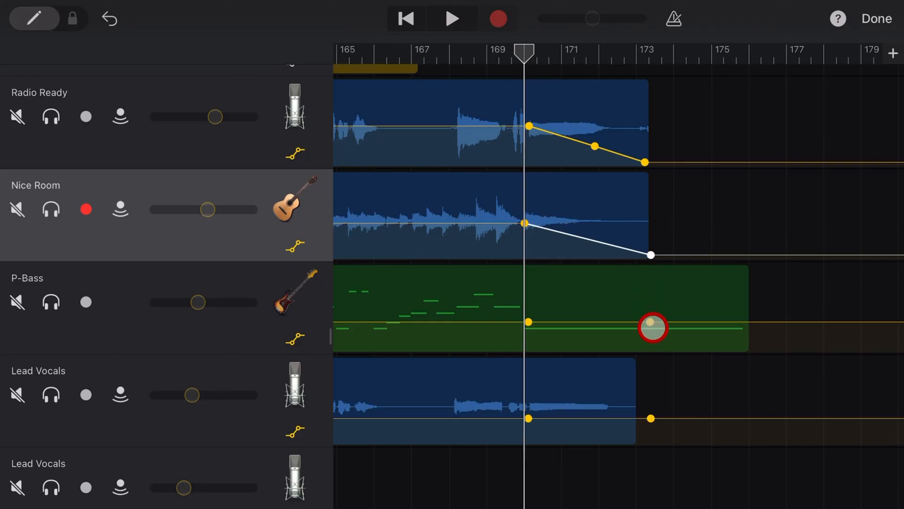
{"action": "left_click_drag", "start_coordinate": [652, 328], "coordinate": [650, 434]}
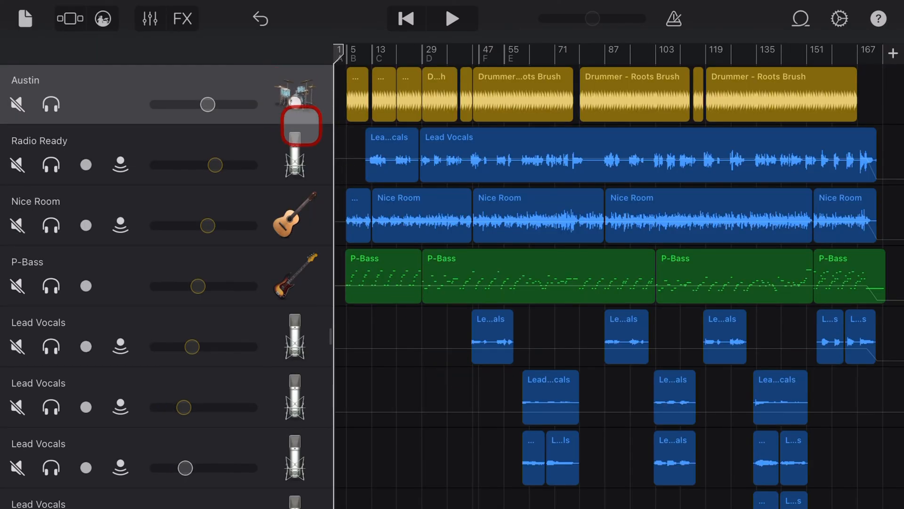
Select the Austin drummer track and bring up its track options menu.
{"action": "left_click", "coordinate": [294, 337]}
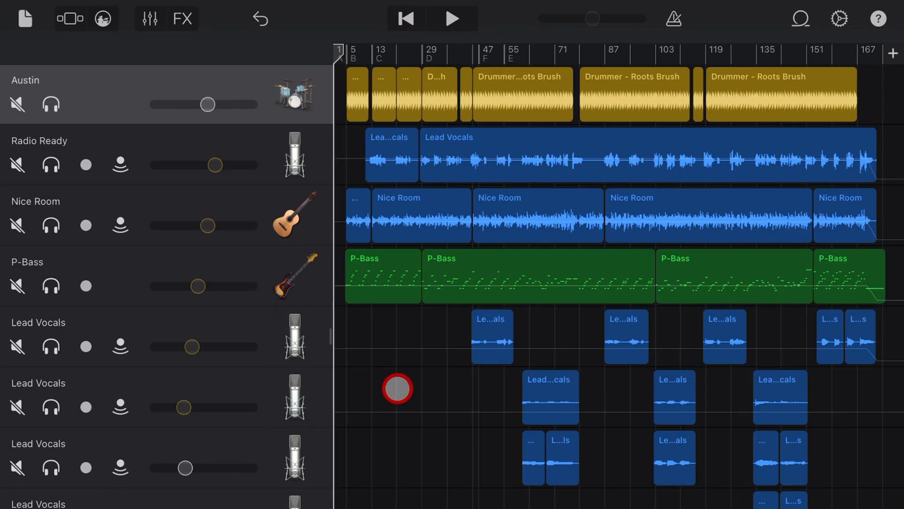
{"action": "left_click_drag", "start_coordinate": [397, 388], "coordinate": [394, 341]}
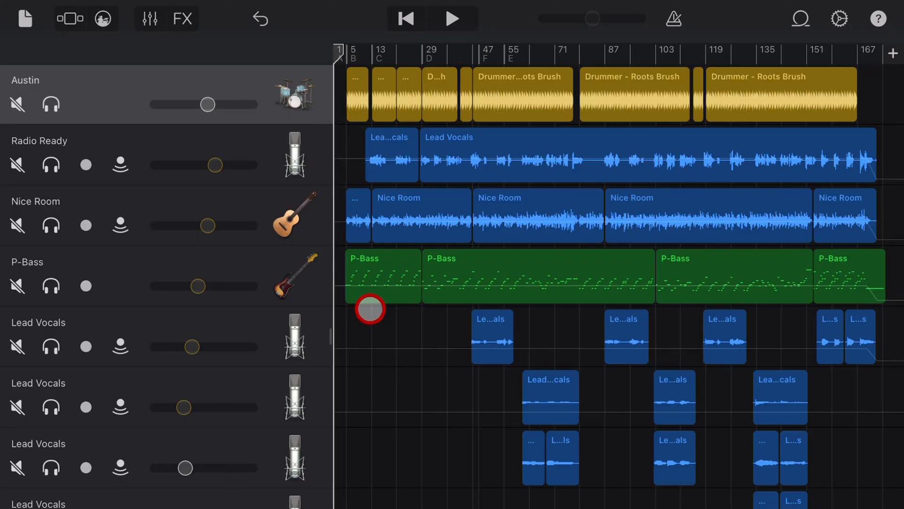
{"action": "left_click", "coordinate": [294, 94]}
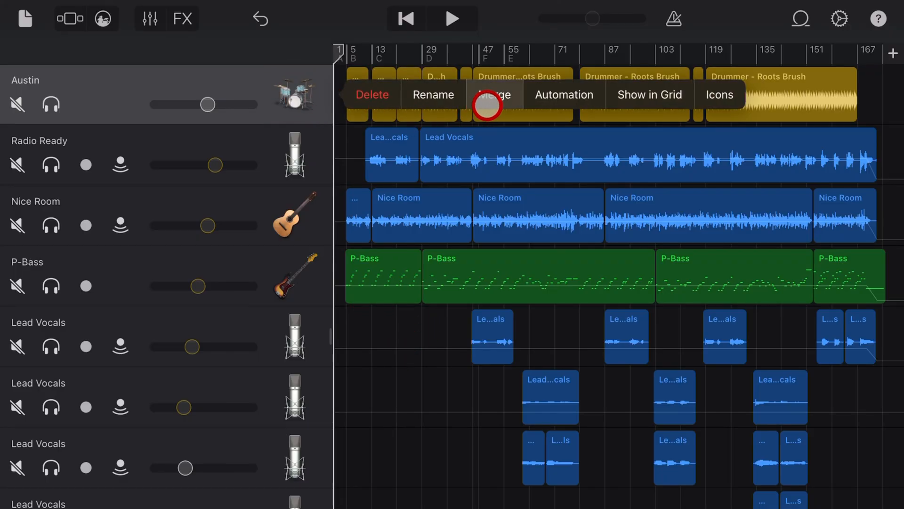
Merge all checked tracks into a single Merged Tracks audio recorder track.
{"action": "left_click", "coordinate": [494, 94]}
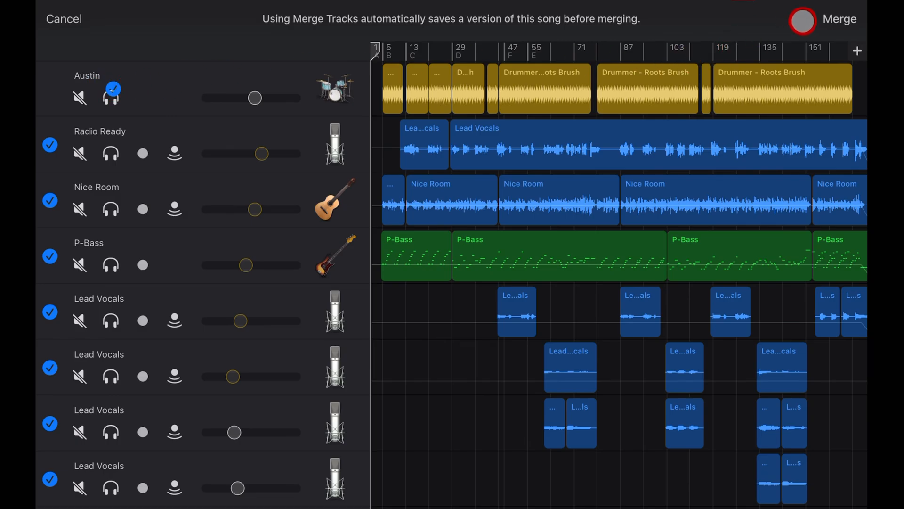
{"action": "left_click", "coordinate": [840, 19]}
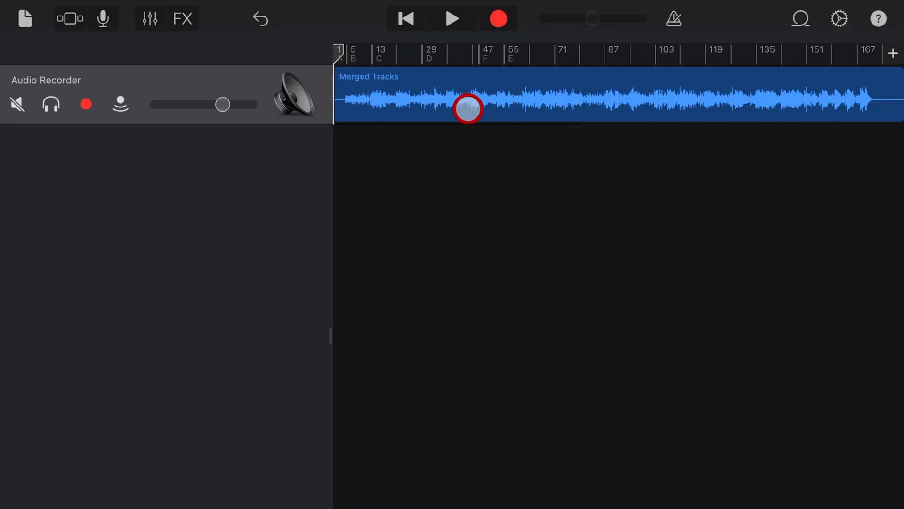
Move the playhead near the start and briefly play then stop the merged song.
{"action": "left_click_drag", "start_coordinate": [467, 108], "coordinate": [353, 51]}
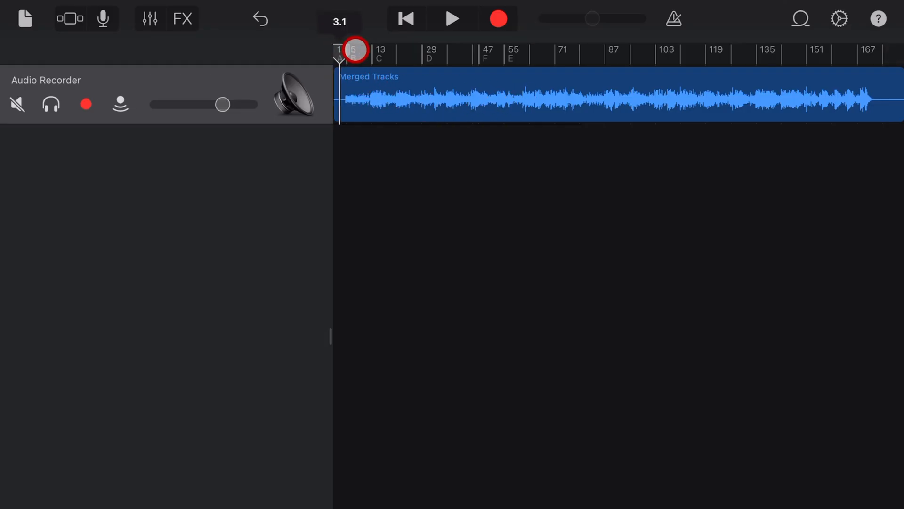
{"action": "left_click", "coordinate": [452, 18]}
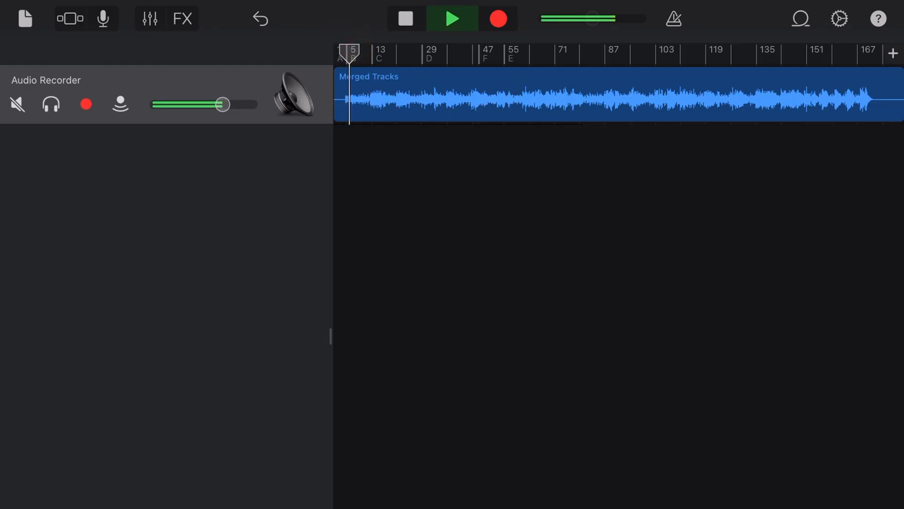
{"action": "left_click", "coordinate": [405, 18]}
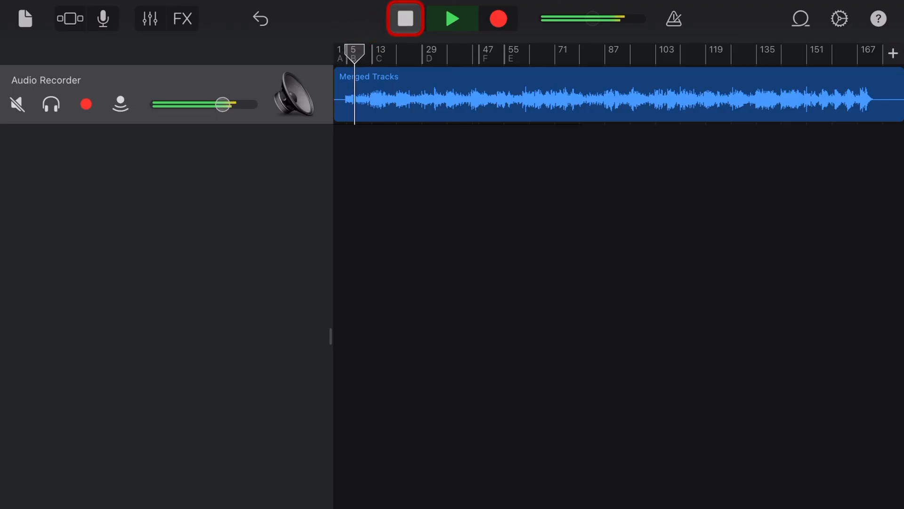
{"action": "left_click", "coordinate": [404, 18]}
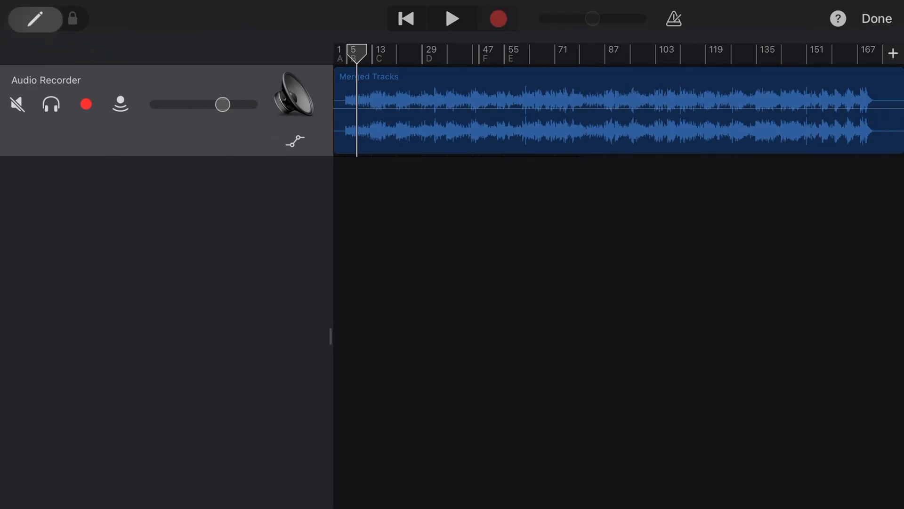
Unlock automation editing and pull the merged track's starting volume down to silence.
{"action": "left_click", "coordinate": [35, 19]}
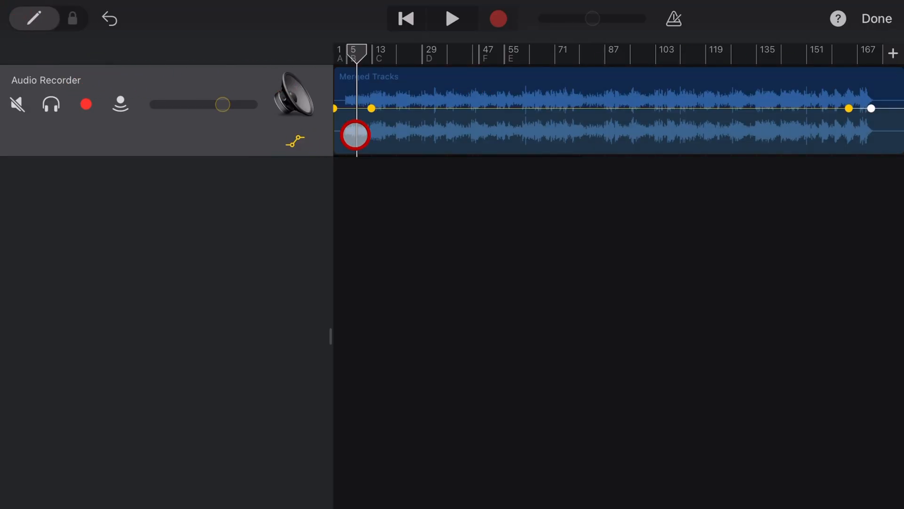
{"action": "left_click_drag", "start_coordinate": [355, 134], "coordinate": [851, 121]}
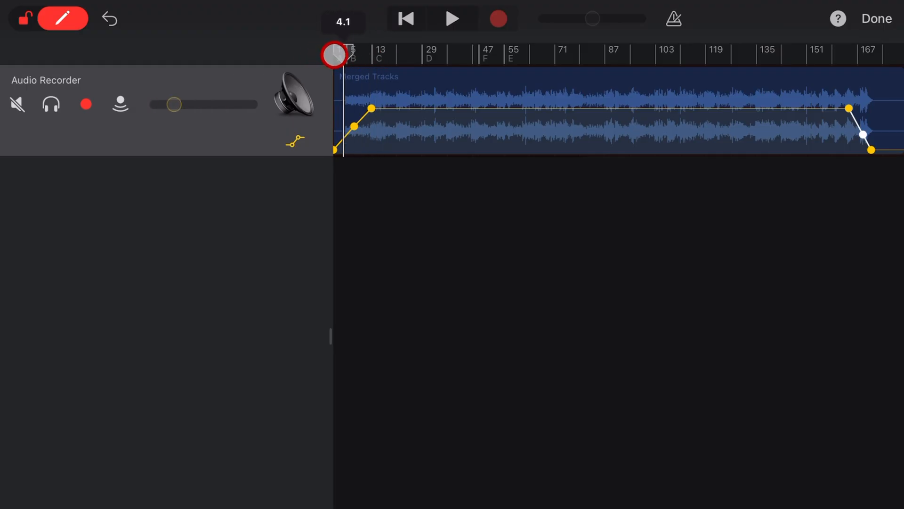
Audition the fade-in briefly, stop playback and return to the song start.
{"action": "left_click", "coordinate": [453, 19]}
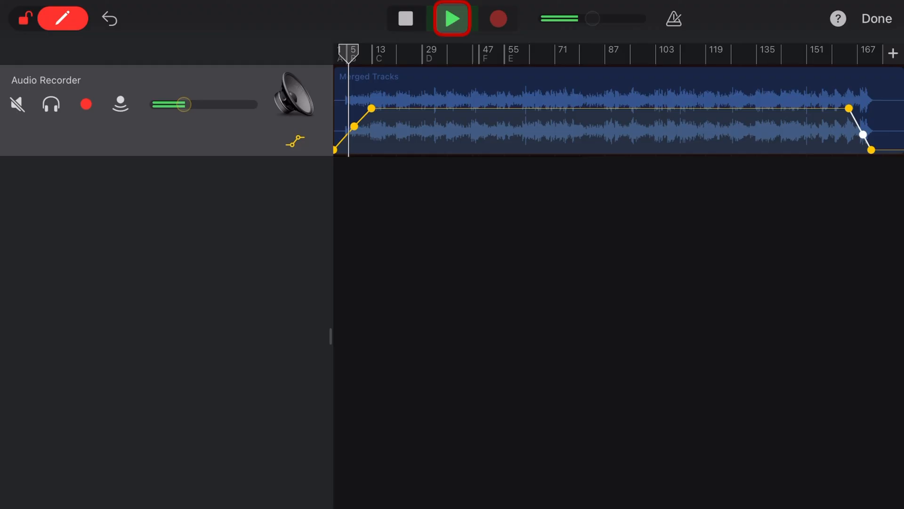
{"action": "left_click", "coordinate": [452, 18]}
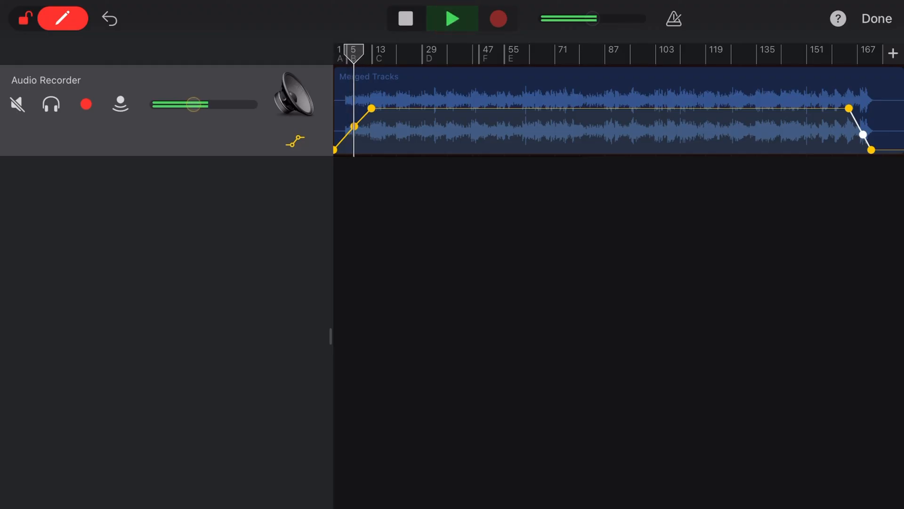
{"action": "left_click", "coordinate": [405, 18]}
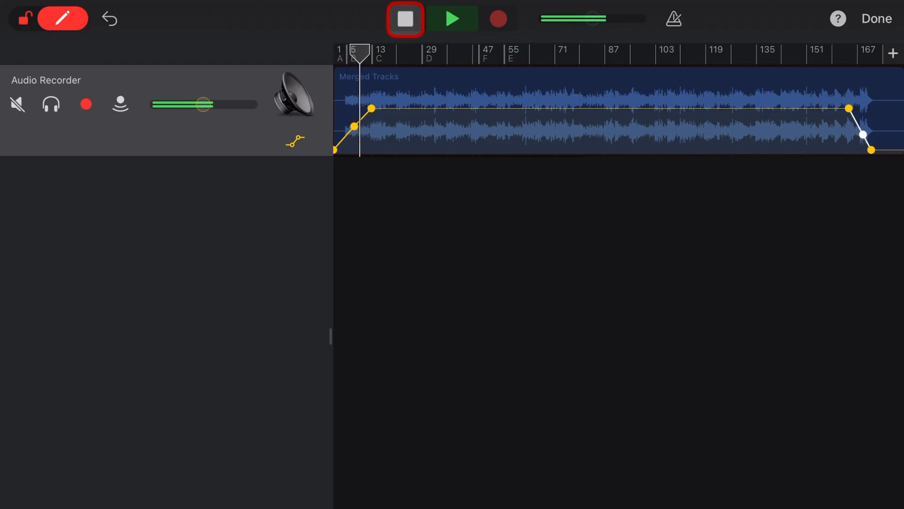
{"action": "left_click", "coordinate": [405, 18]}
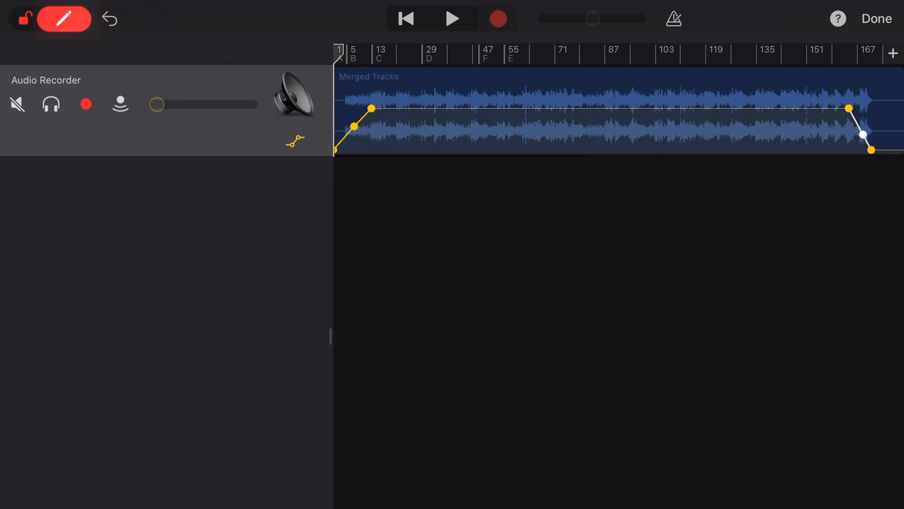
Finish volume automation editing and bring up the song settings where Fade-out is on.
{"action": "left_click", "coordinate": [876, 19]}
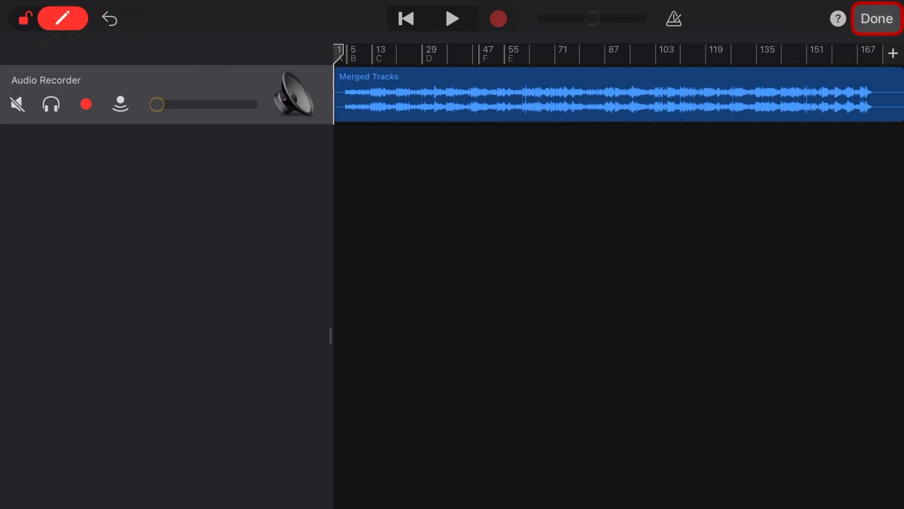
{"action": "left_click", "coordinate": [876, 18]}
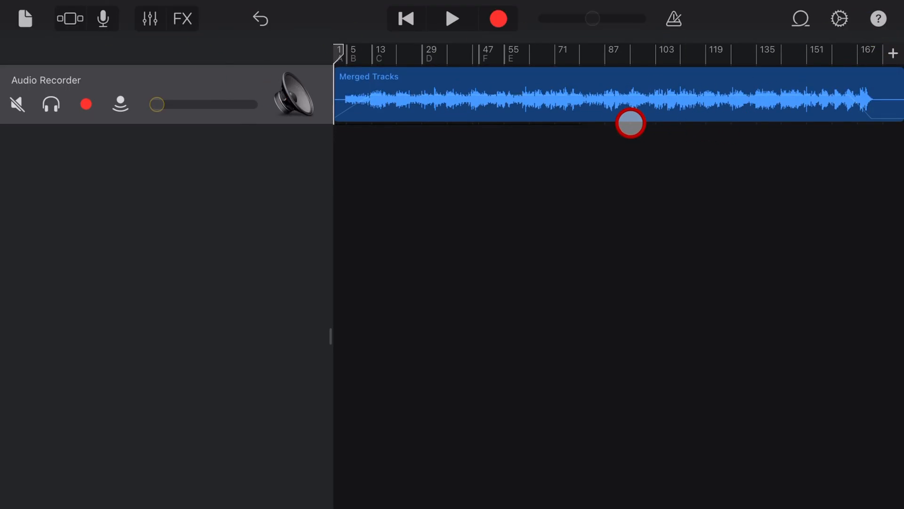
{"action": "left_click", "coordinate": [839, 19]}
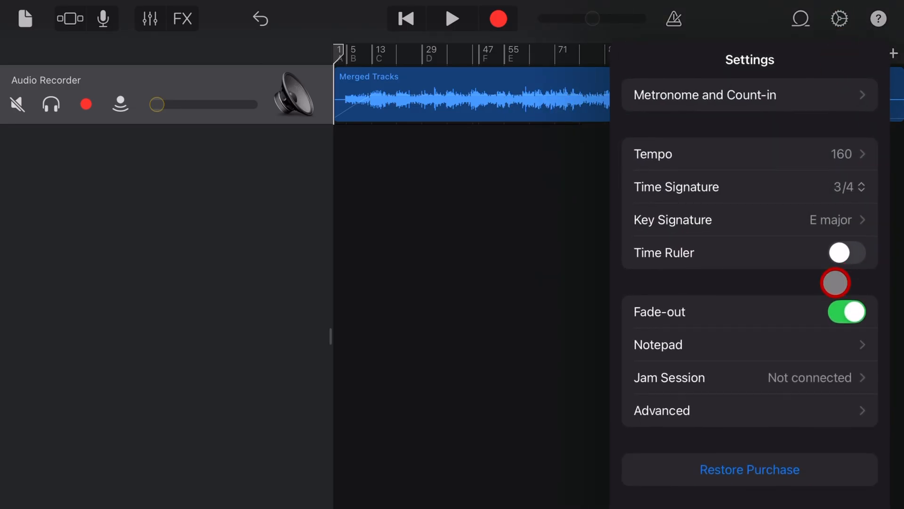